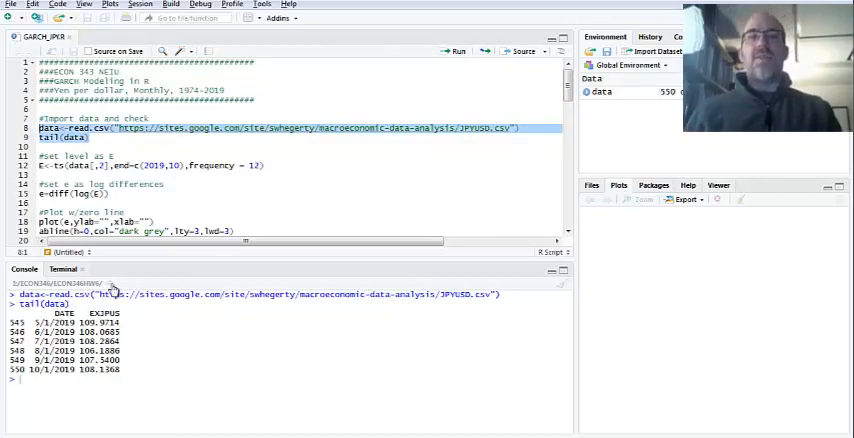
mouse_move(85, 293)
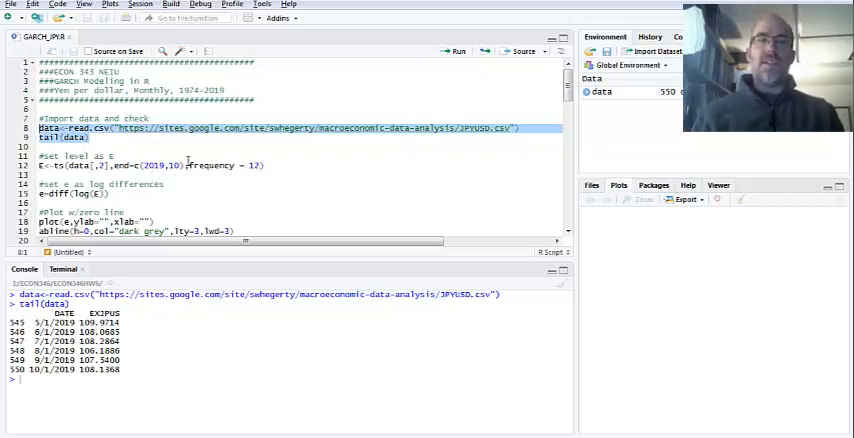
mouse_move(160, 174)
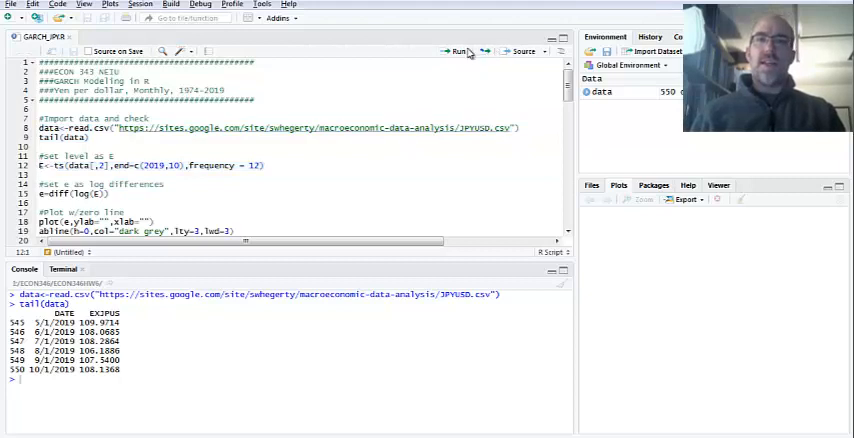
Run E<-ts(...) for the monthly yen-dollar series, then e=diff(log(E)) for log returns
left_click(456, 51)
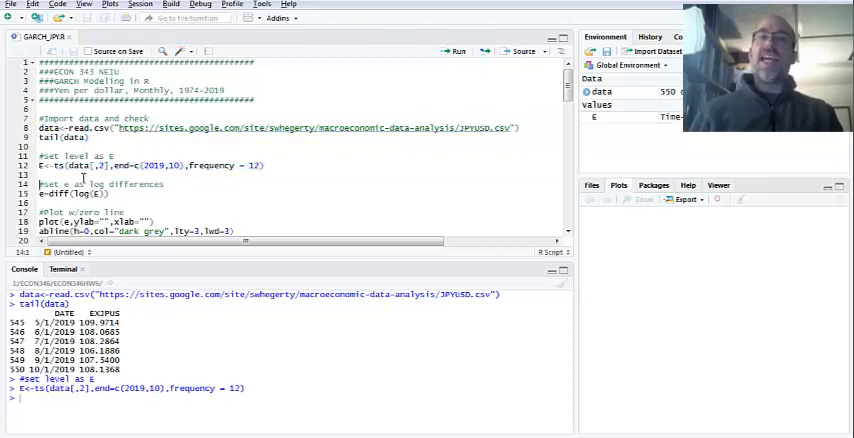
scroll("down", 3)
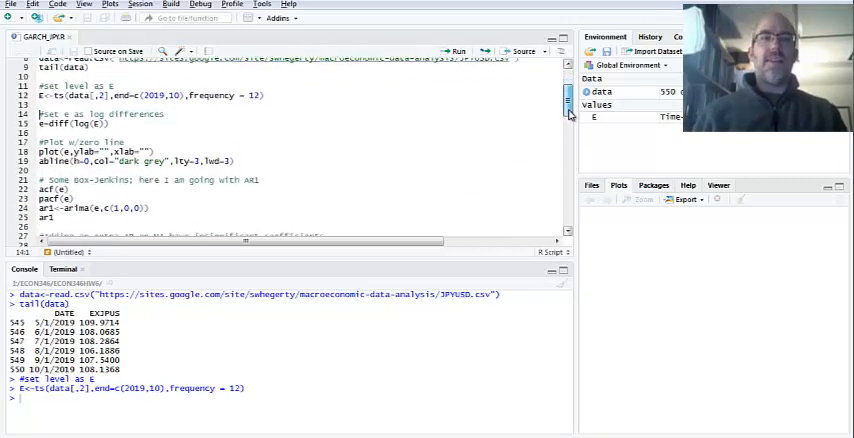
scroll("down", 3)
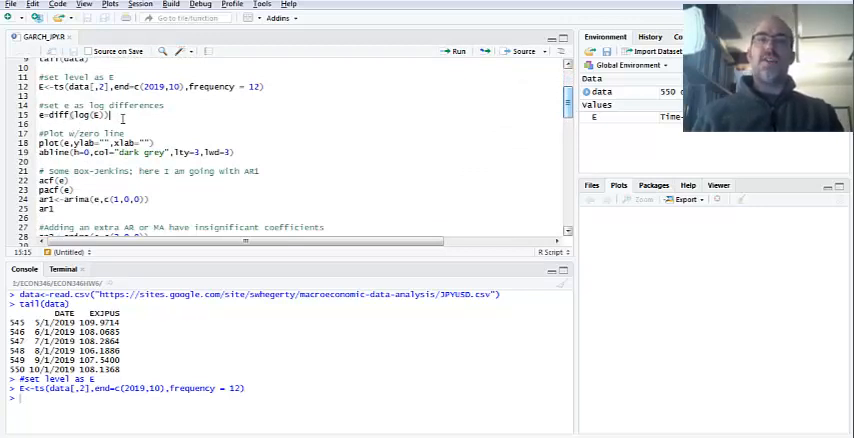
mouse_move(473, 60)
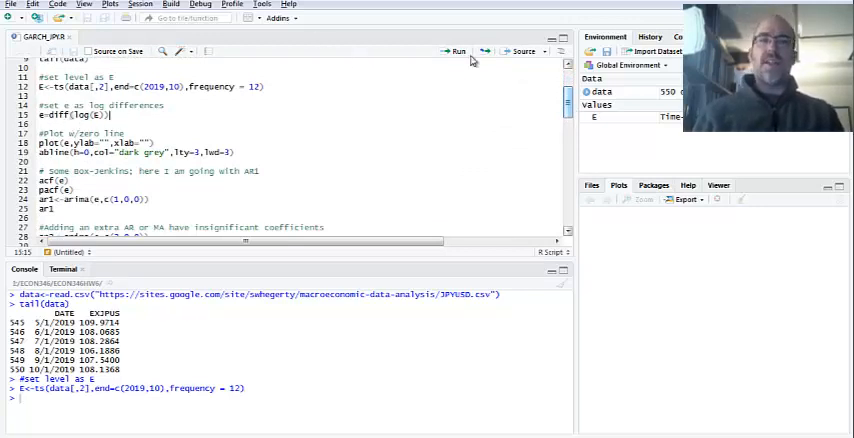
mouse_move(457, 51)
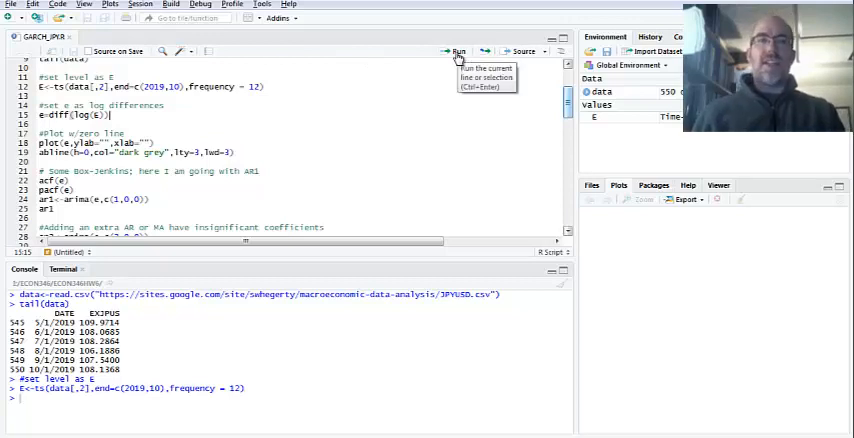
left_click(457, 51)
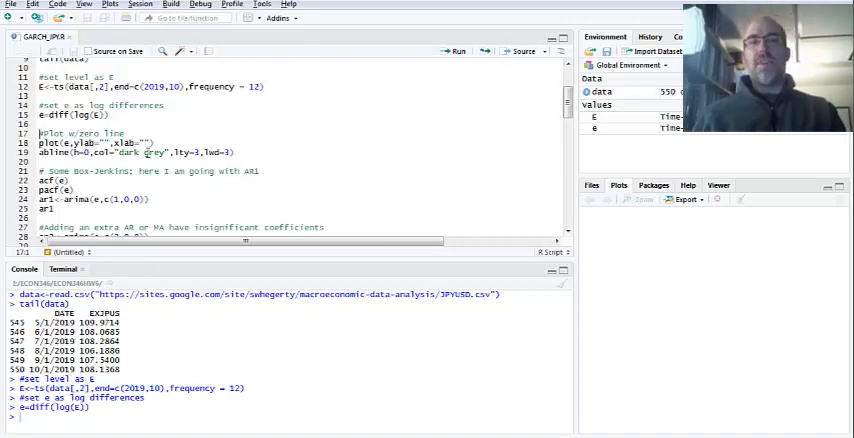
Run plot(e) and abline(h=0) to chart the returns with a dashed grey zero line
left_click_drag(40, 133, 228, 152)
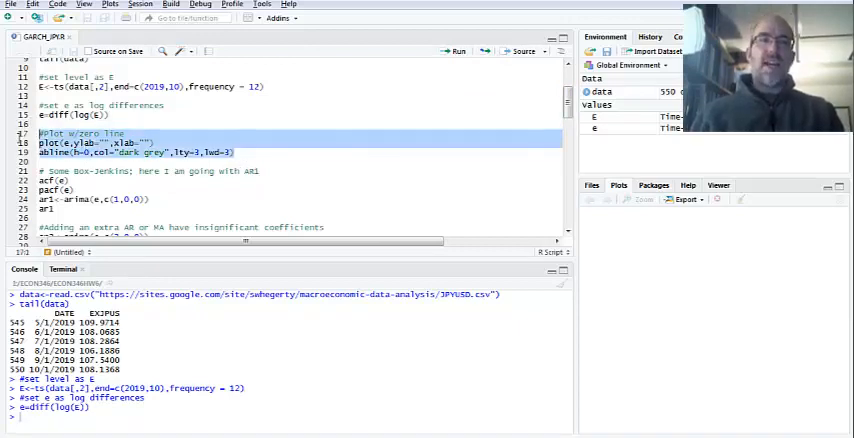
left_click(457, 51)
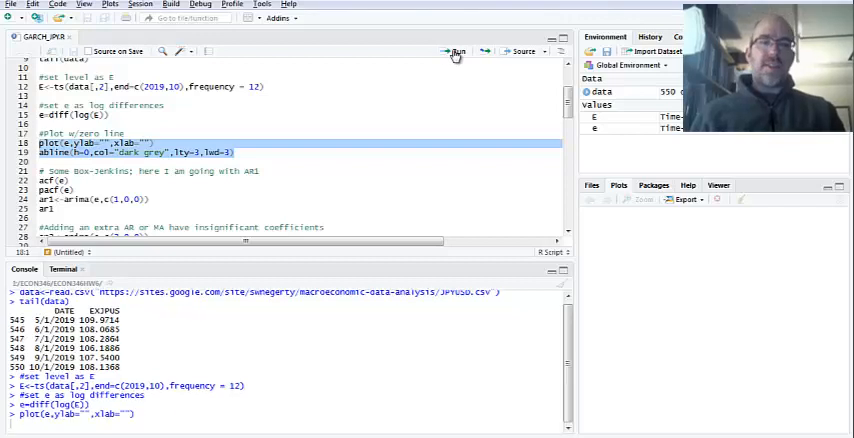
left_click(456, 51)
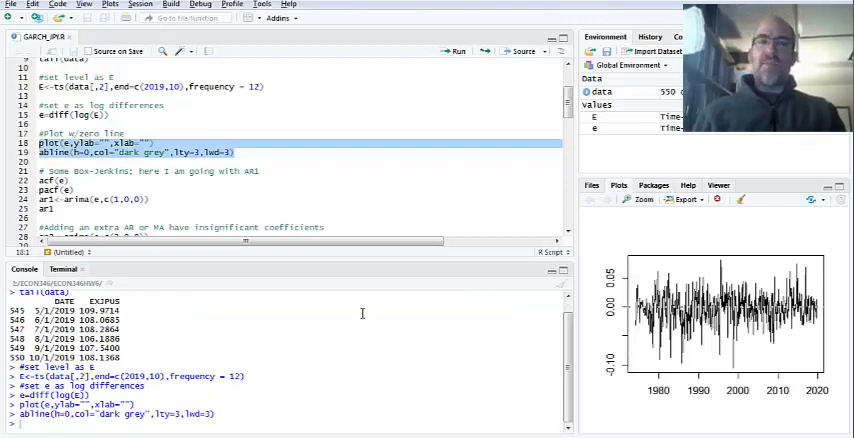
mouse_move(655, 227)
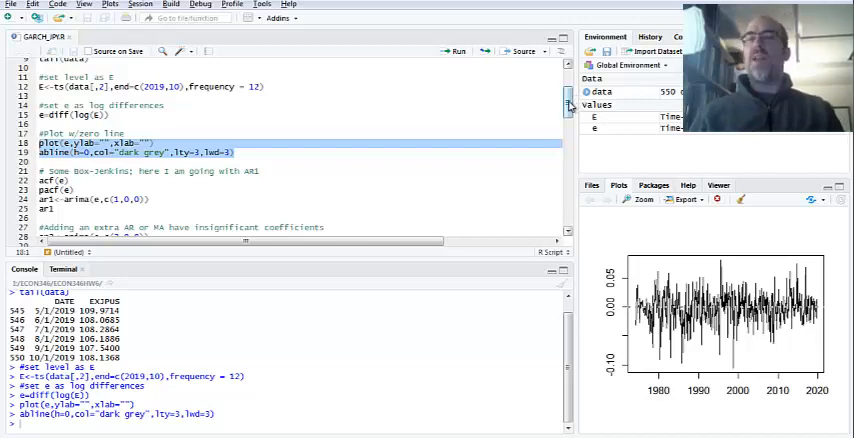
scroll("down", 3)
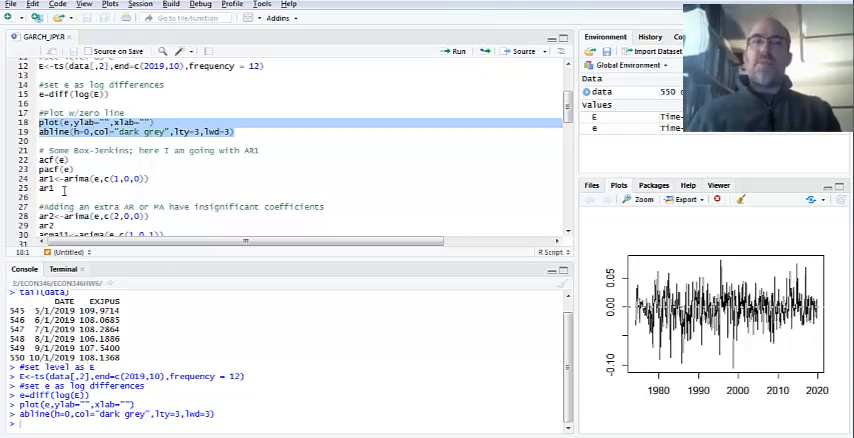
Run acf(e), pacf(e), and fit and print AR(1) and AR(2) models with arima
left_click(52, 160)
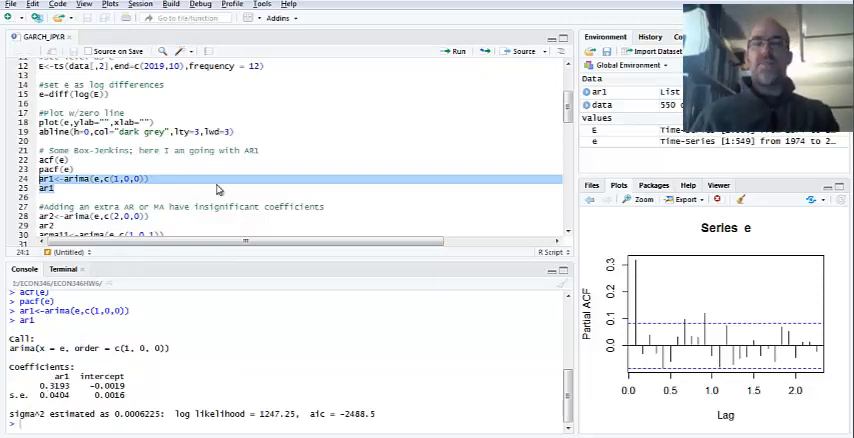
scroll("down", 3)
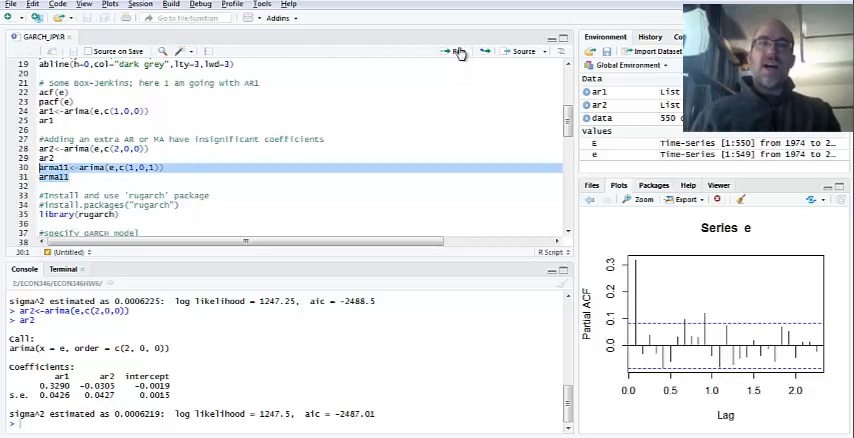
Run arma11<-arima(e,c(1,0,1)) and print its coefficients, log likelihood and AIC
left_click(455, 51)
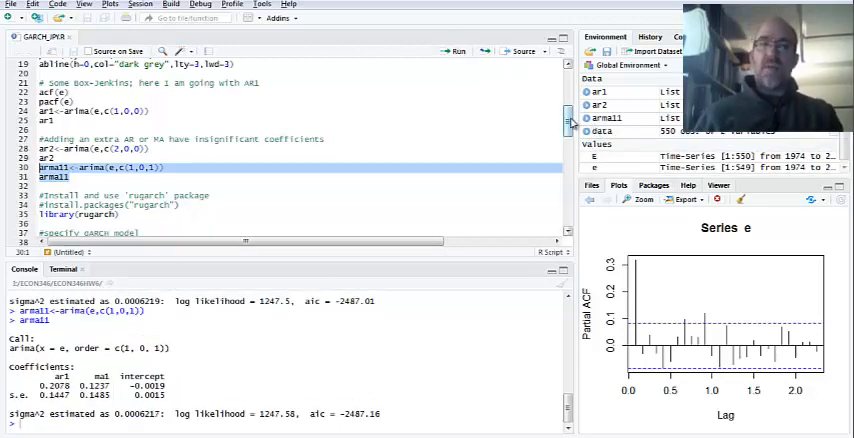
scroll("down", 3)
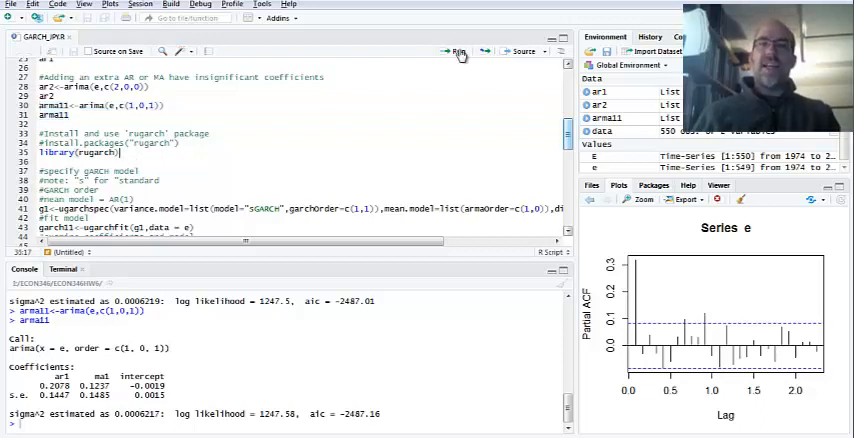
Run library(rugarch) on line 35
left_click(456, 51)
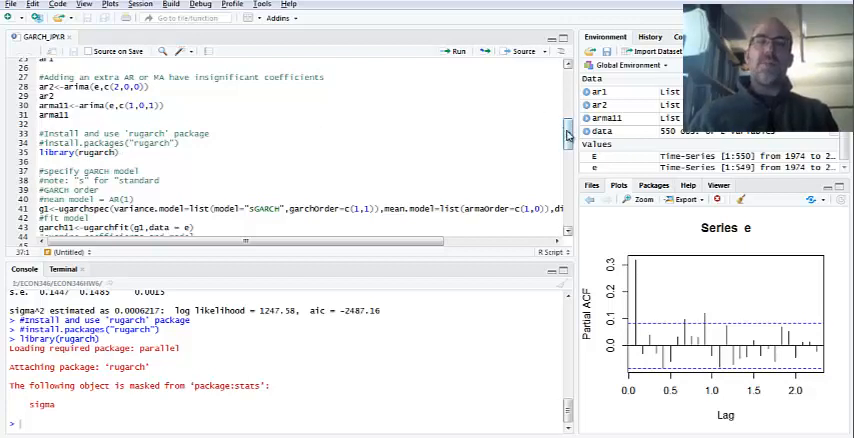
Select the ugarchspec, ugarchfit and garch11 lines for the AR(1) GARCH(1,1) model
scroll("down", 3)
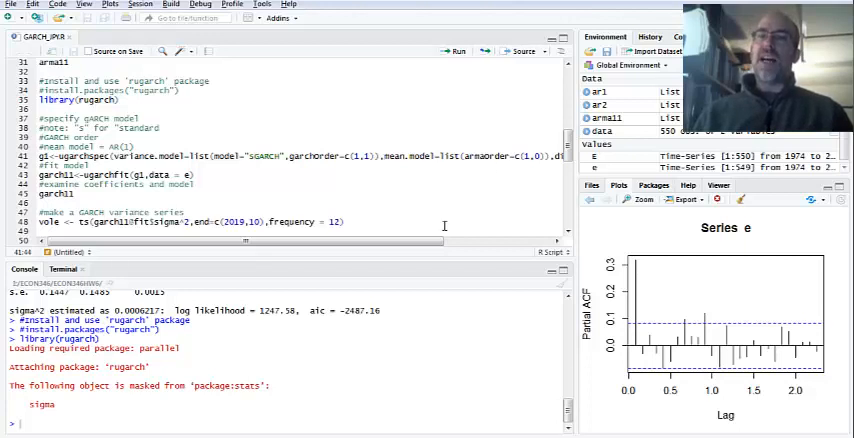
left_click_drag(240, 243, 460, 243)
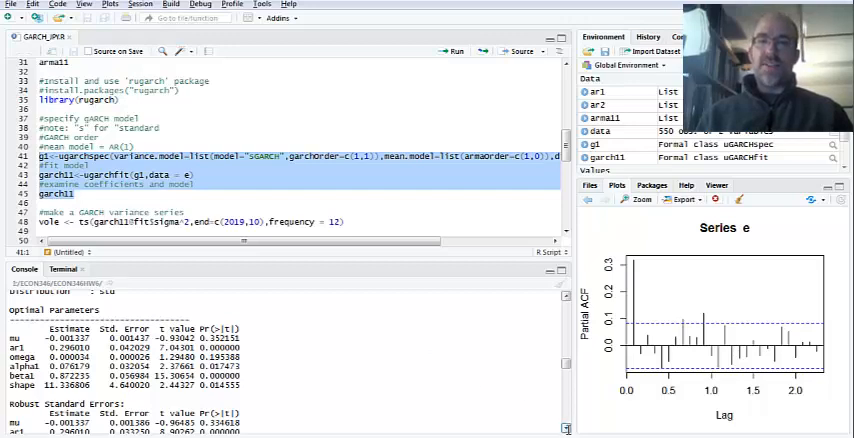
scroll("down", 3)
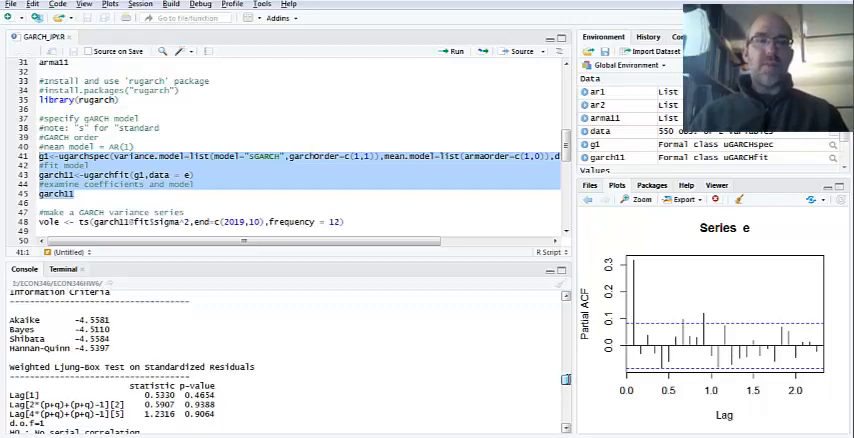
scroll("down", 3)
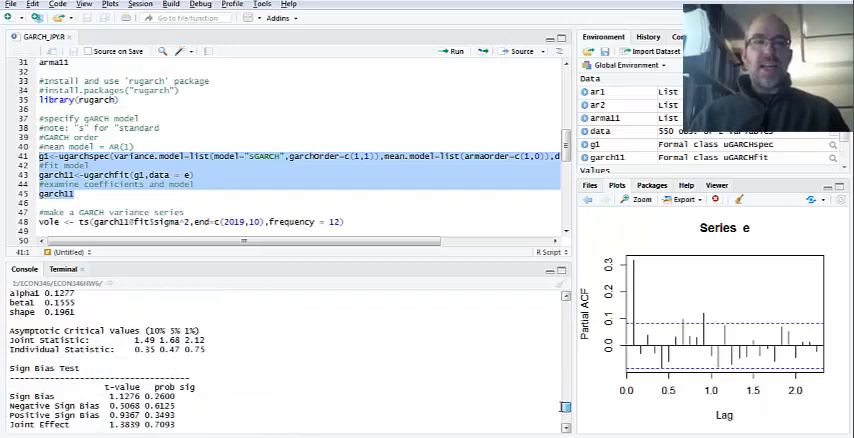
scroll("down", 3)
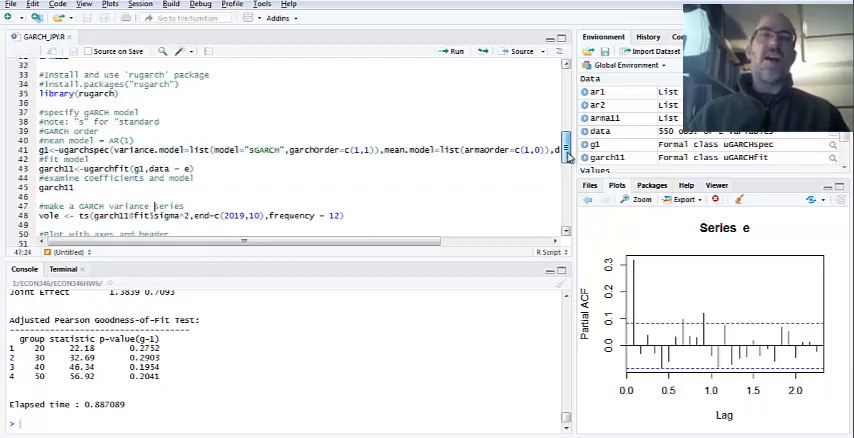
Scroll through the printed monthly vole variance values through 2019
scroll("down", 3)
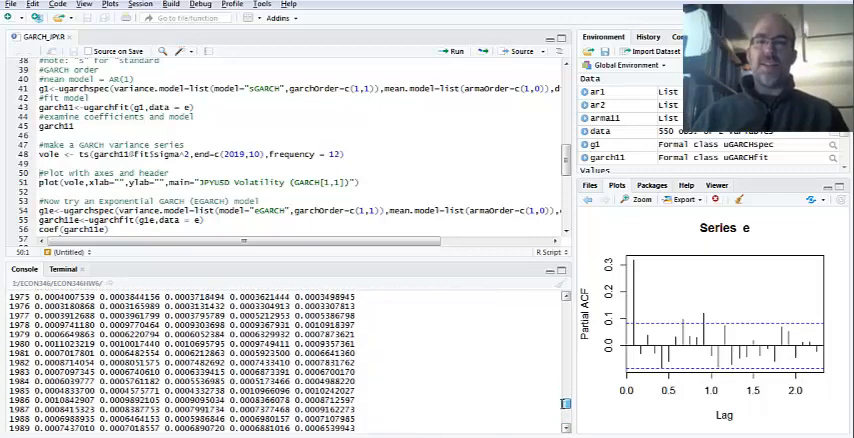
scroll("down", 3)
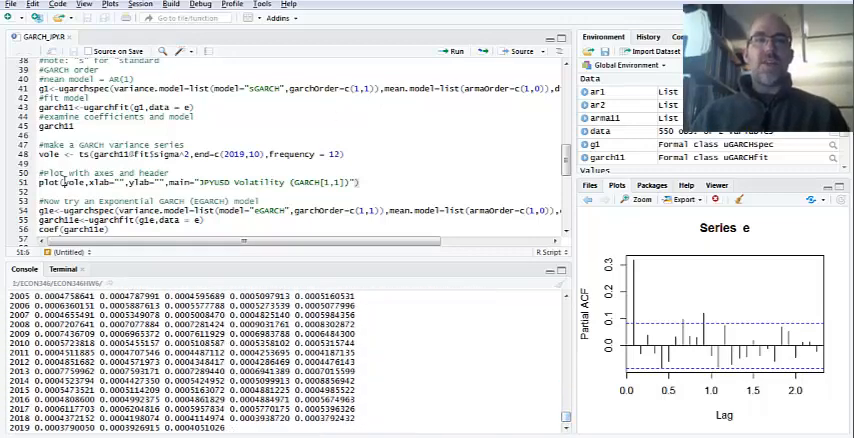
Run plot(vole, ...) to draw the chart titled 'JPYUSD Volatility (GARCH[1,1])'
left_click(454, 51)
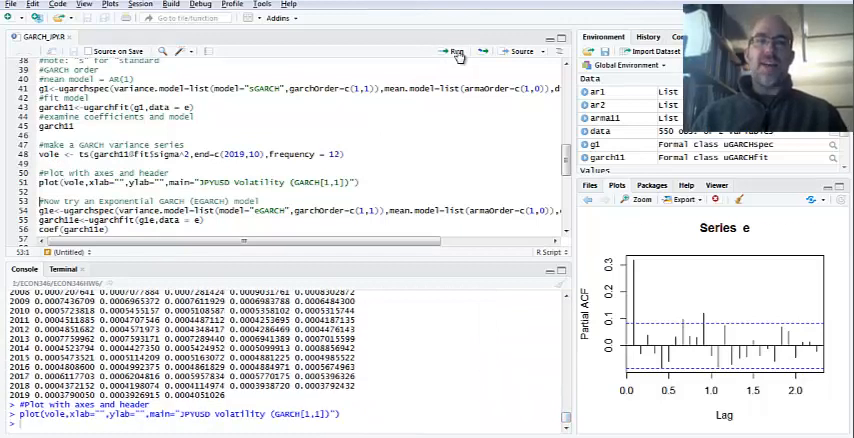
left_click(456, 51)
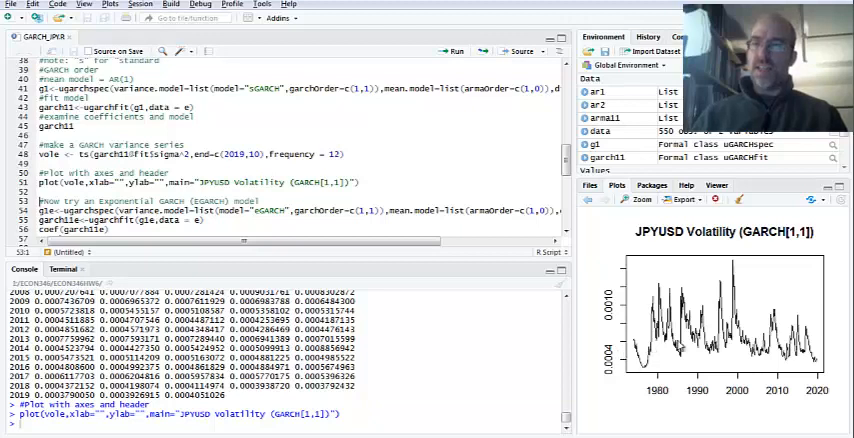
mouse_move(429, 288)
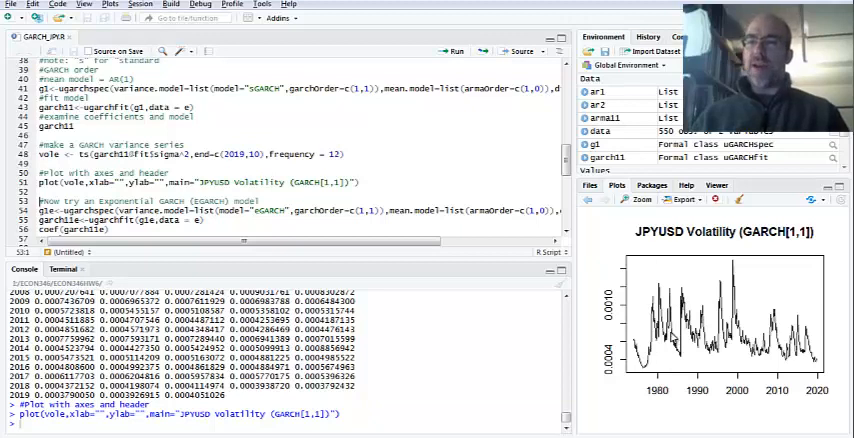
mouse_move(688, 282)
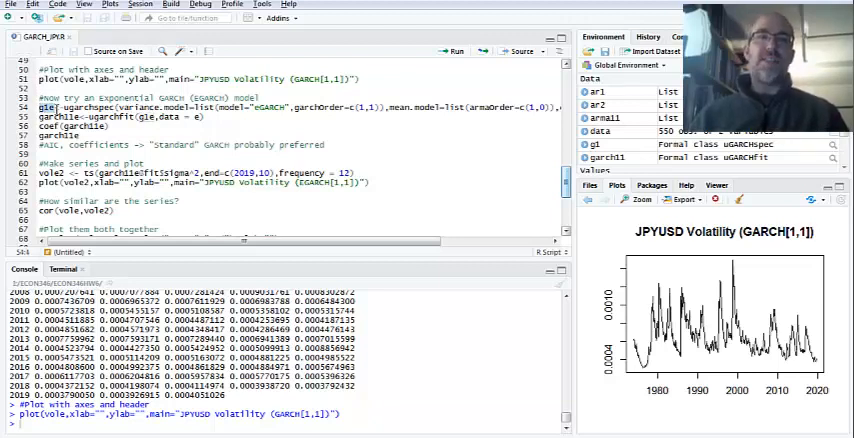
Run the g1e exponential GARCH spec, the garch11e fit and coef(garch11e)
double_click(150, 108)
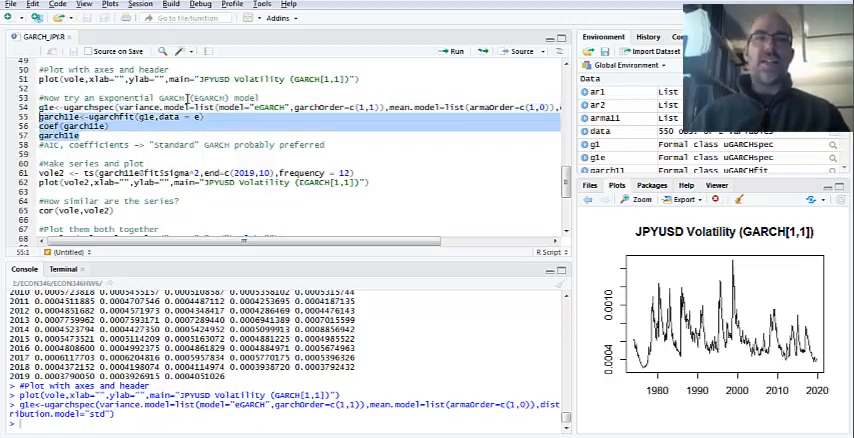
left_click(453, 51)
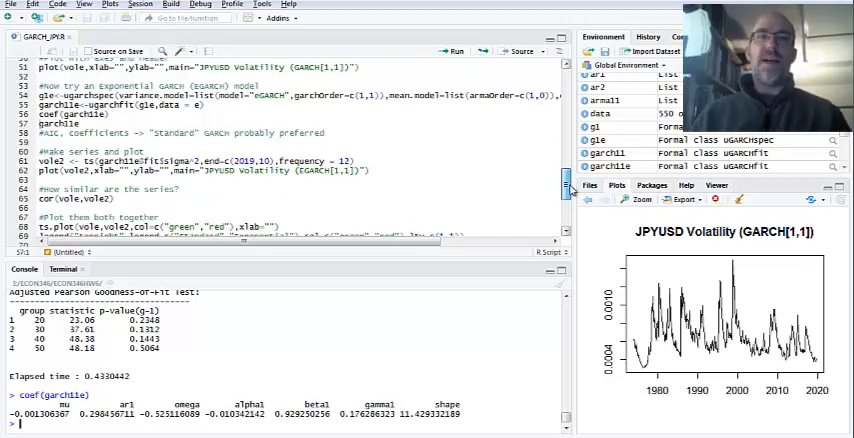
scroll("down", 3)
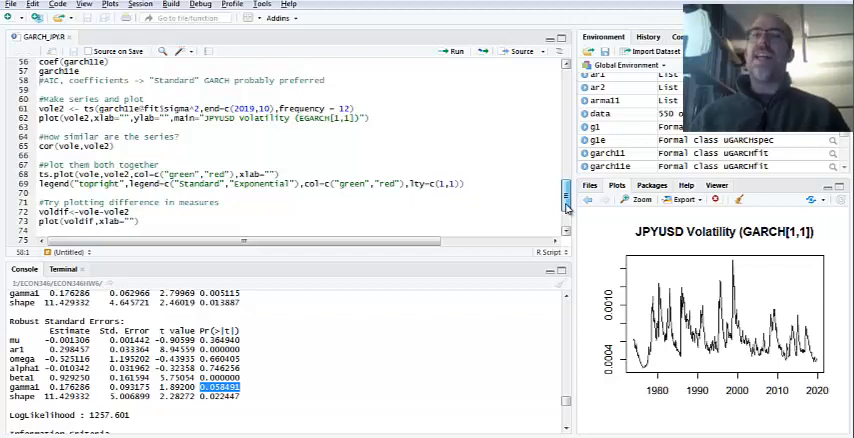
Scroll the garch11e report to the Robust Standard Errors table and gamma1's 0.058491 p-value
scroll("down", 3)
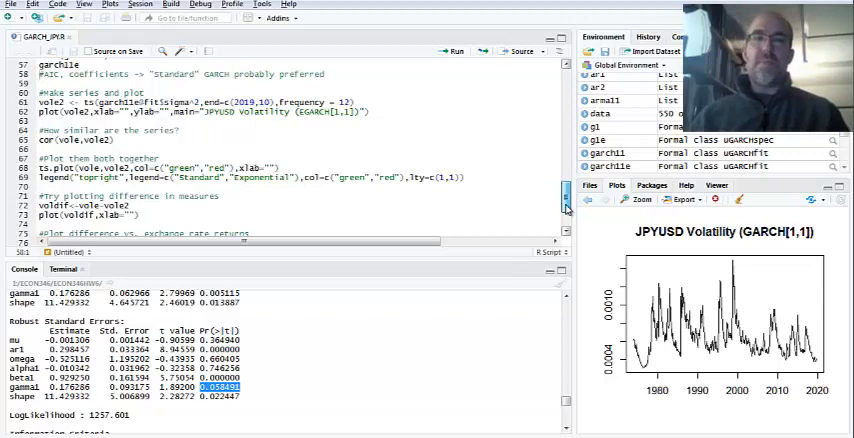
scroll("down", 3)
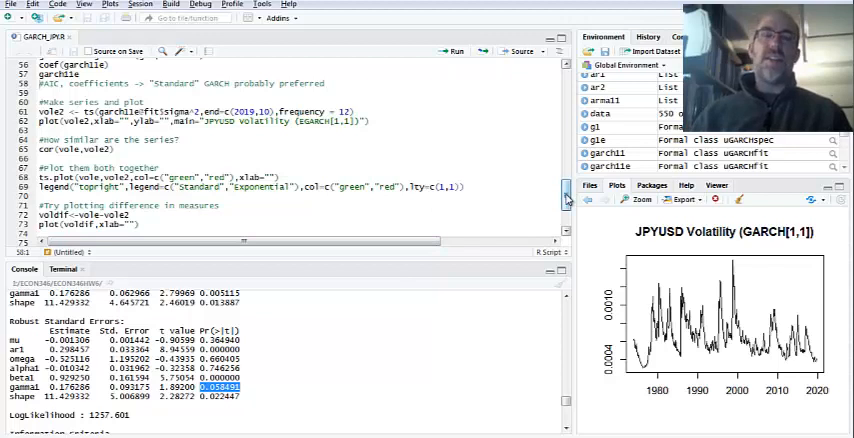
scroll("down", 3)
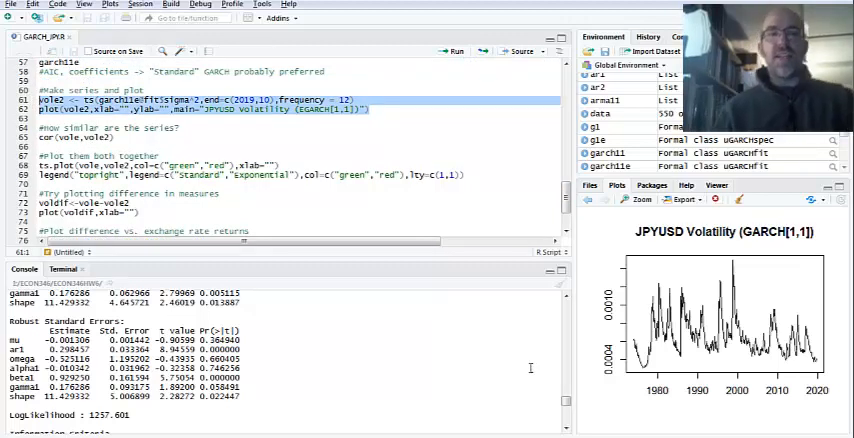
Build and plot vole2, the EGARCH(1,1) variance series, and correlate it with vole (0.9676512)
scroll("down", 3)
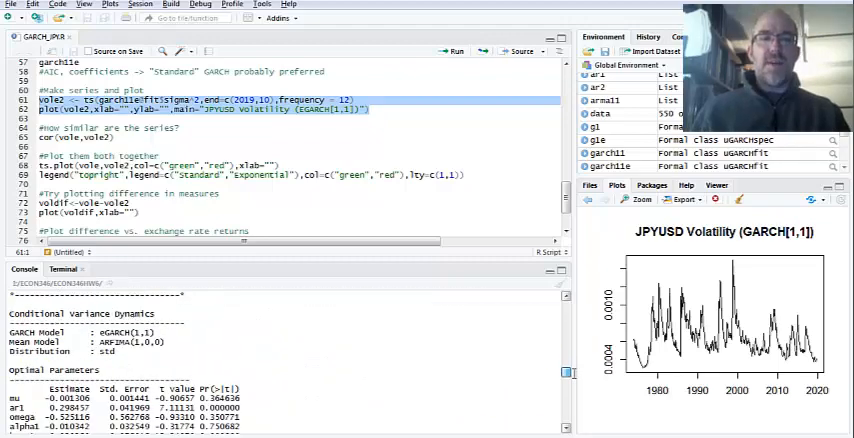
scroll("down", 3)
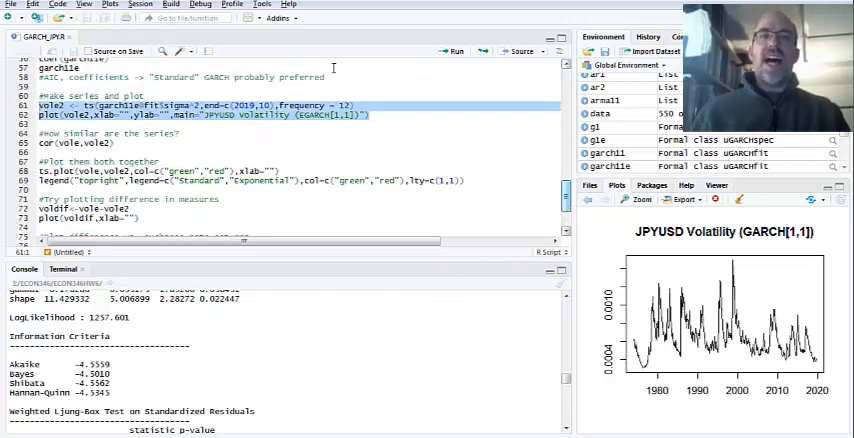
left_click(454, 51)
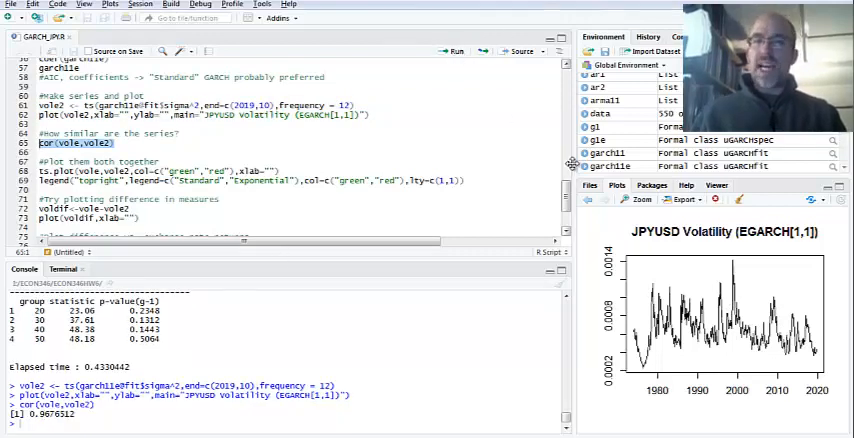
Overlay the GARCH and EGARCH volatility series in green and red with a Standard/Exponential legend
scroll("down", 3)
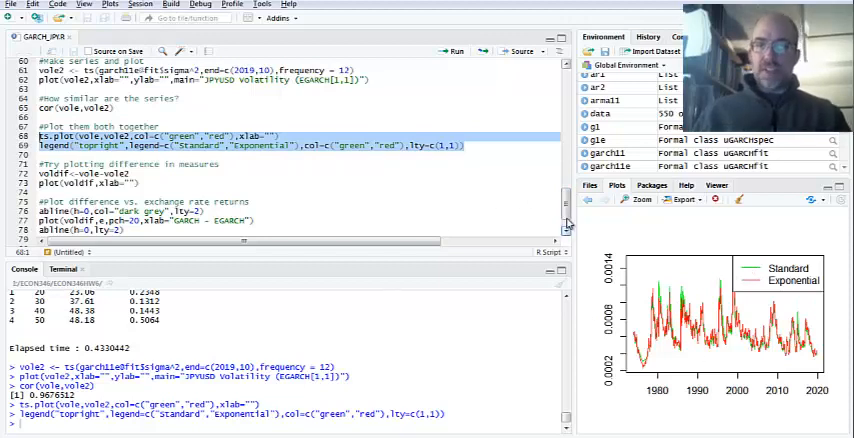
scroll("down", 3)
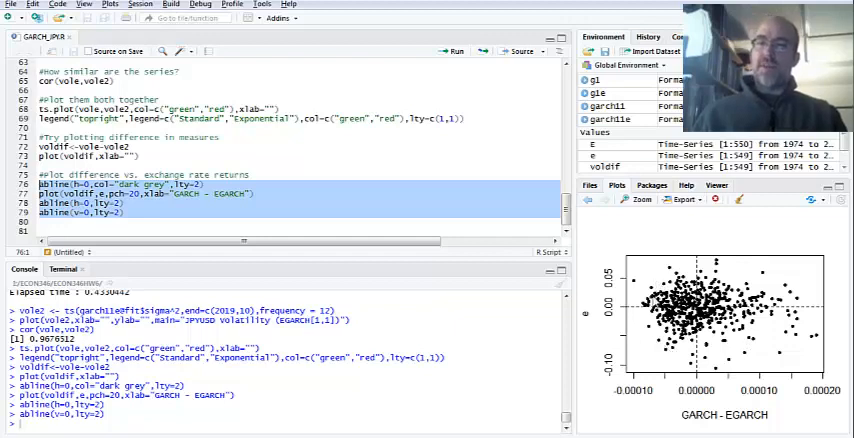
mouse_move(735, 340)
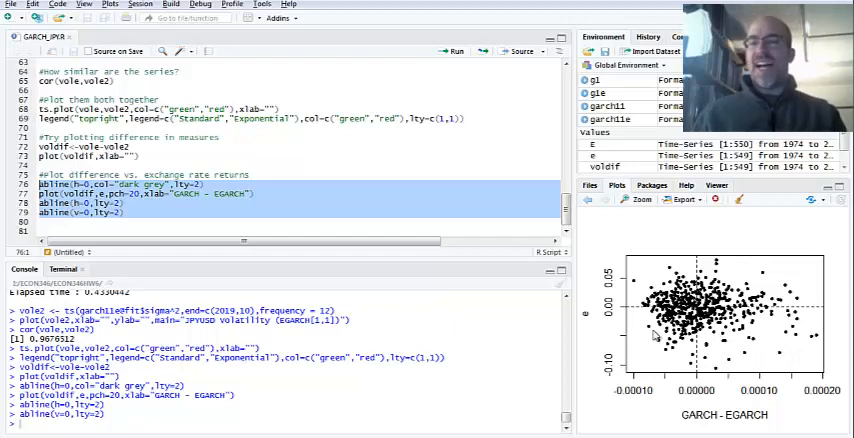
mouse_move(741, 342)
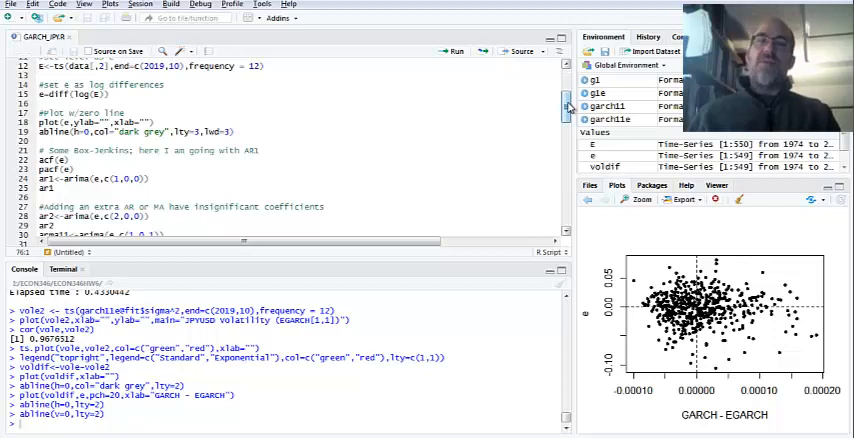
scroll("down", 3)
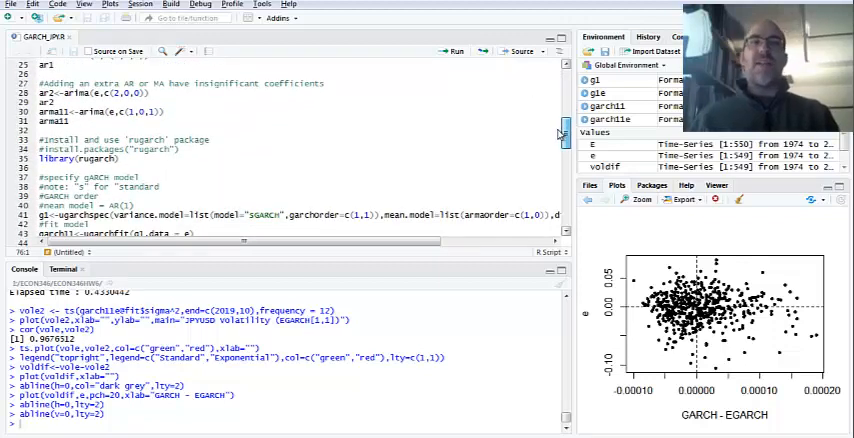
scroll("down", 3)
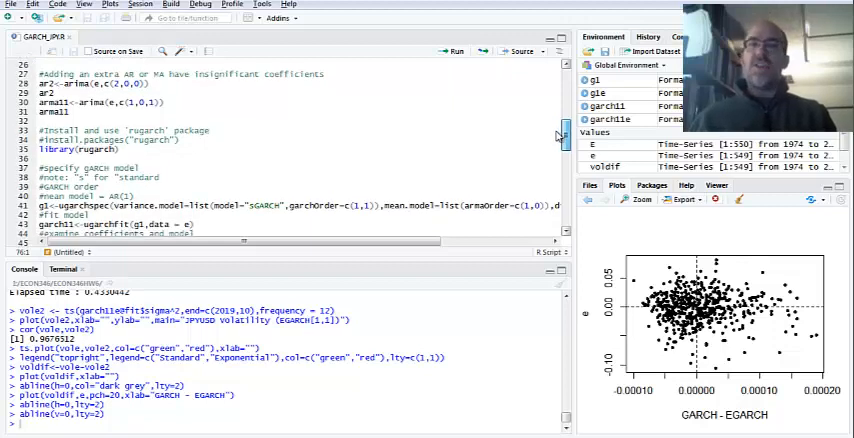
scroll("down", 3)
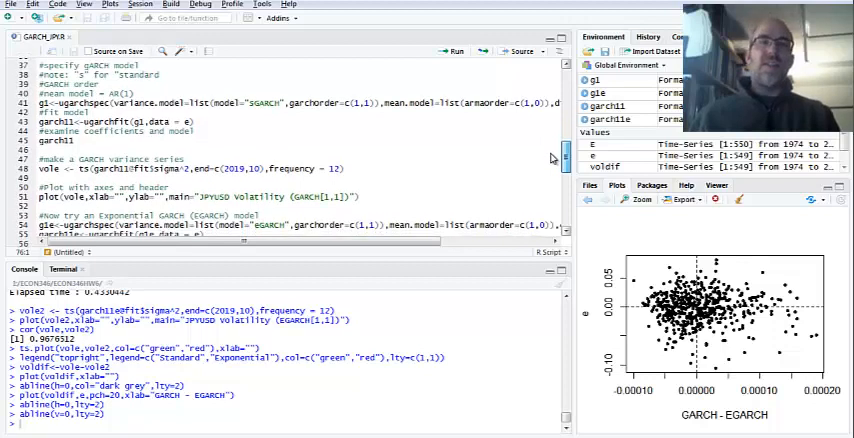
scroll("down", 3)
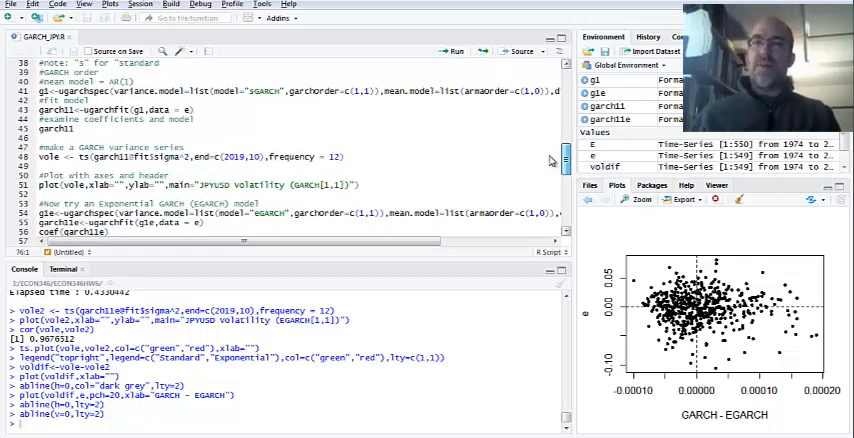
scroll("down", 3)
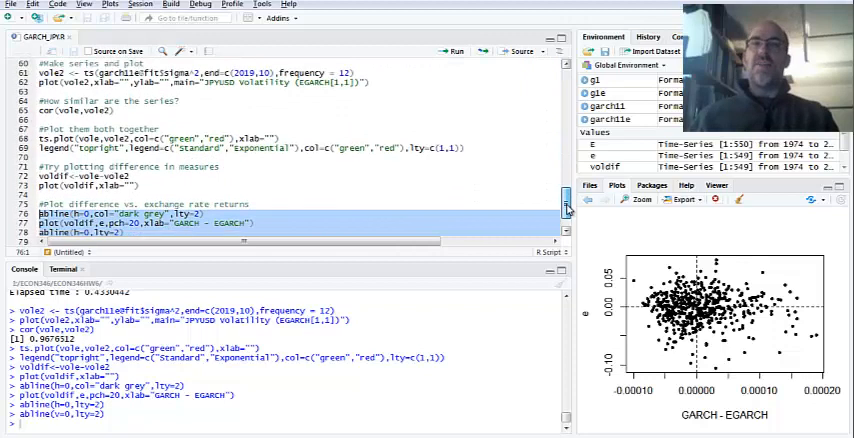
scroll("down", 3)
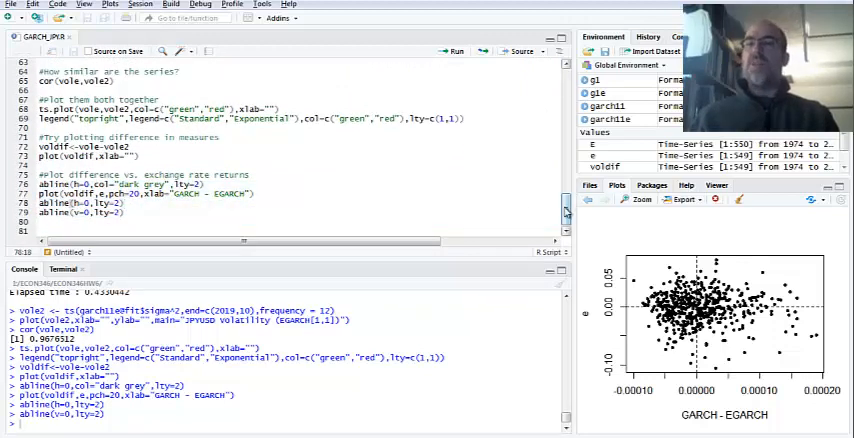